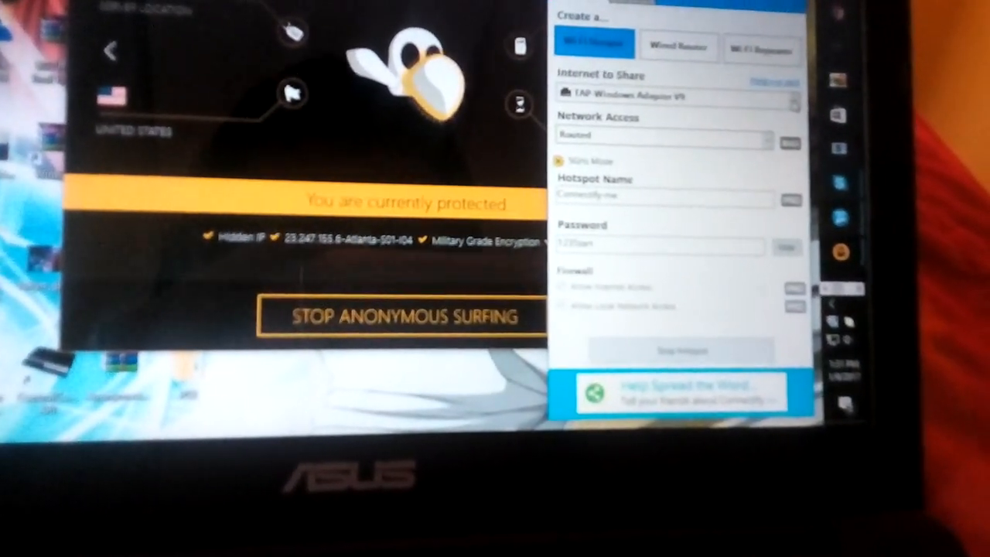
# Show the Internet to Share adapter choices, listing the TAP-Windows Adapter V9.
pyautogui.click(789, 96)
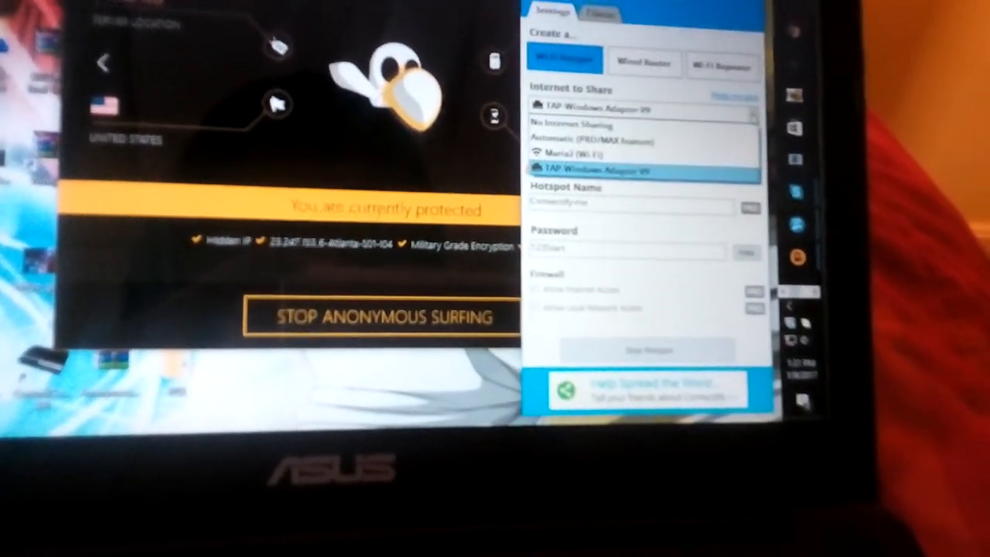